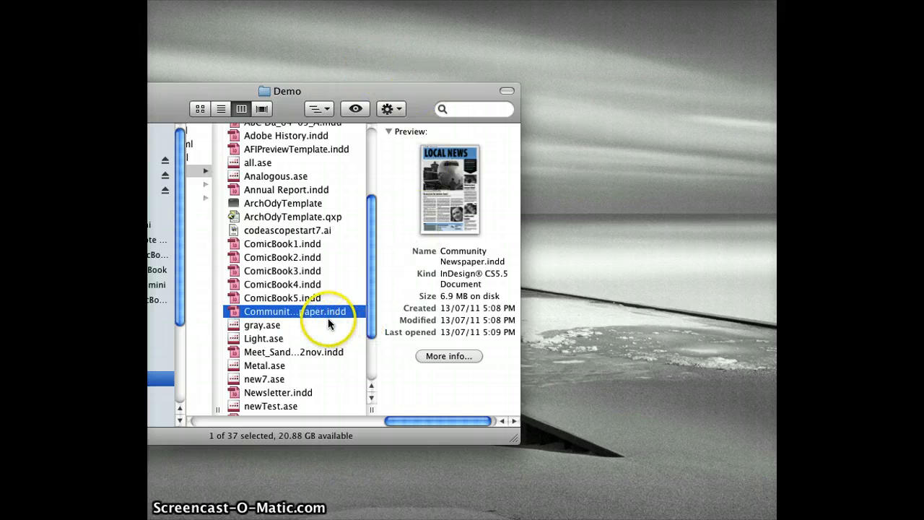
mouse_move(410, 303)
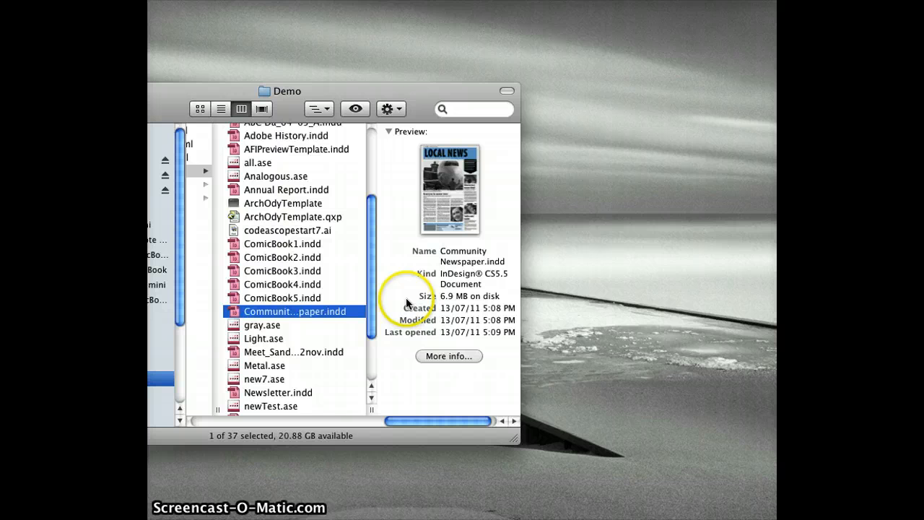
mouse_move(450, 195)
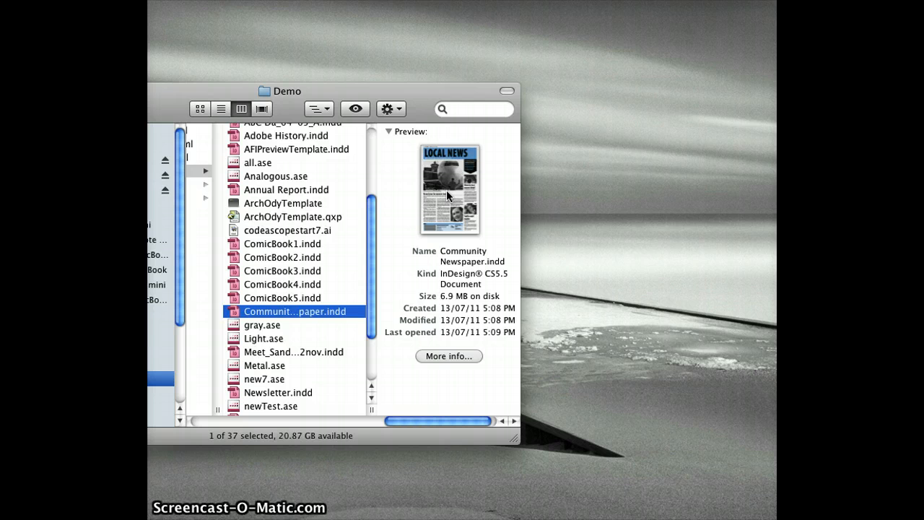
Open the Community Newspaper preview, scroll to page 6's business article, and switch the page layout.
double_click(294, 312)
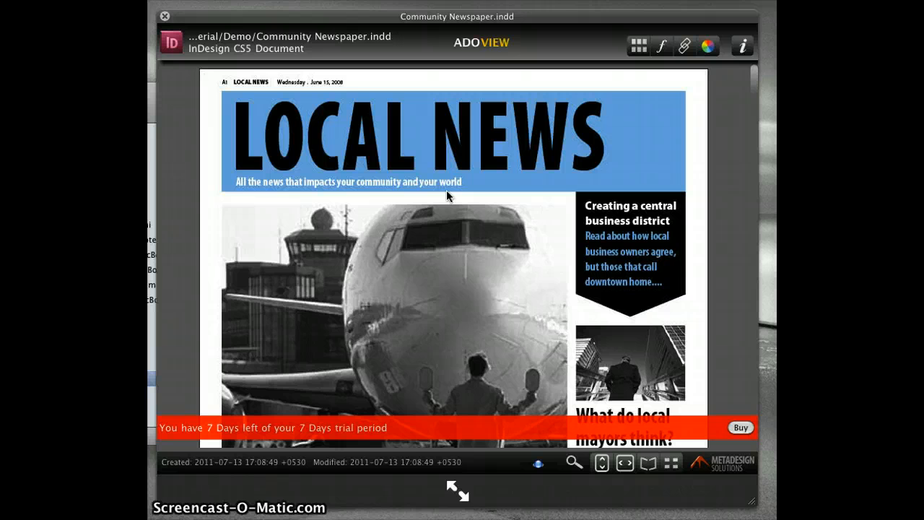
scroll(down, 3)
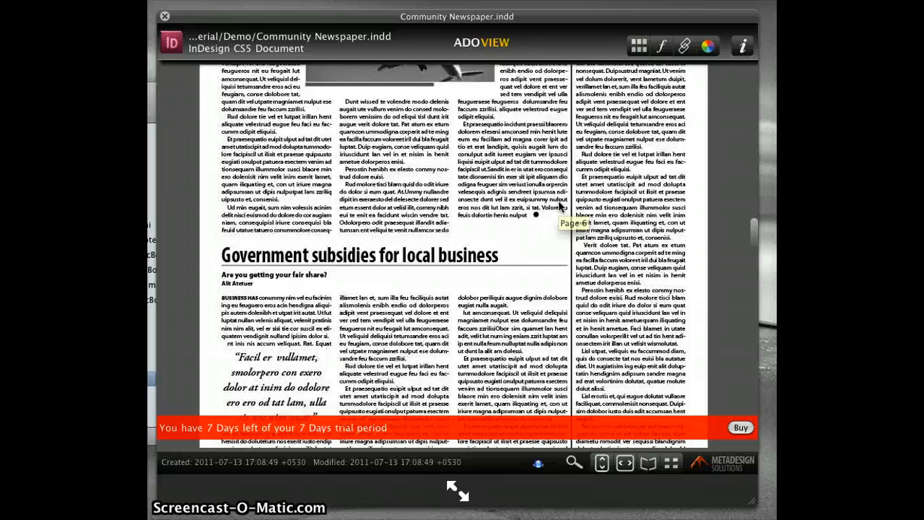
click(623, 462)
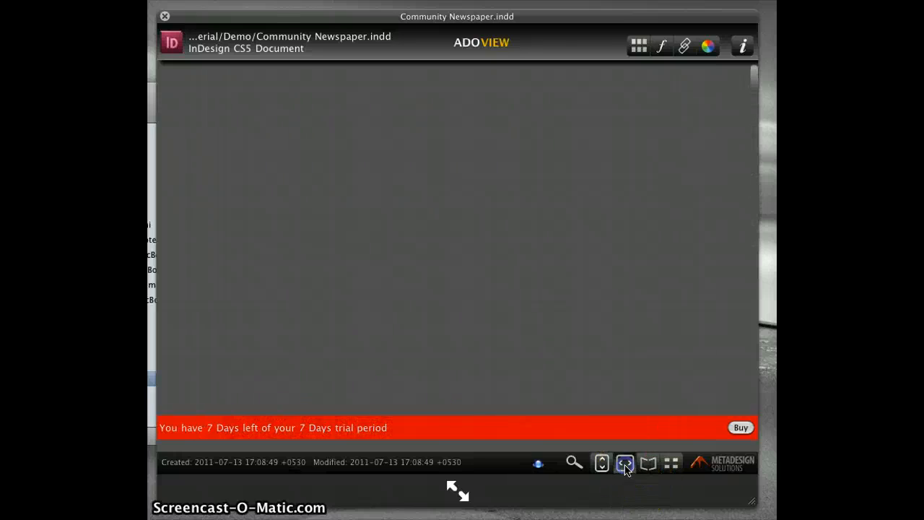
View the pages as spreads and as a grid, then list the Times and Myriad Pro fonts.
click(623, 462)
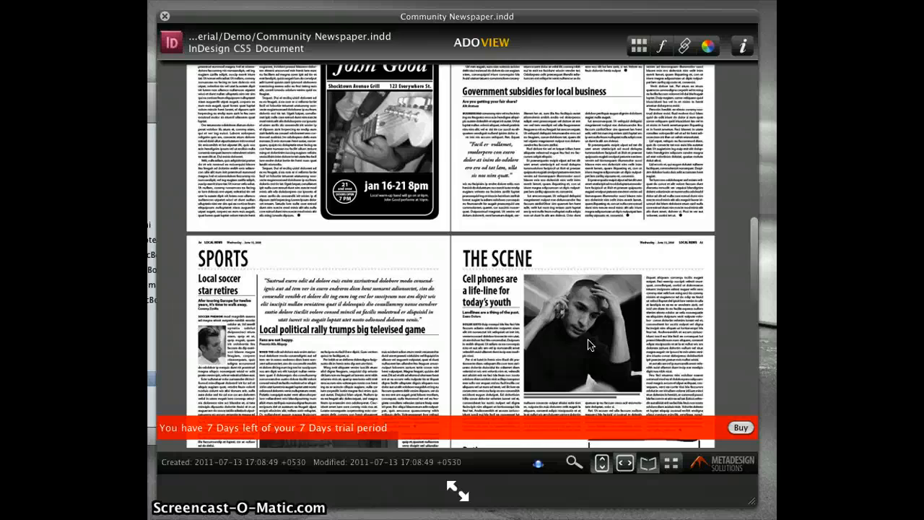
scroll(down, 3)
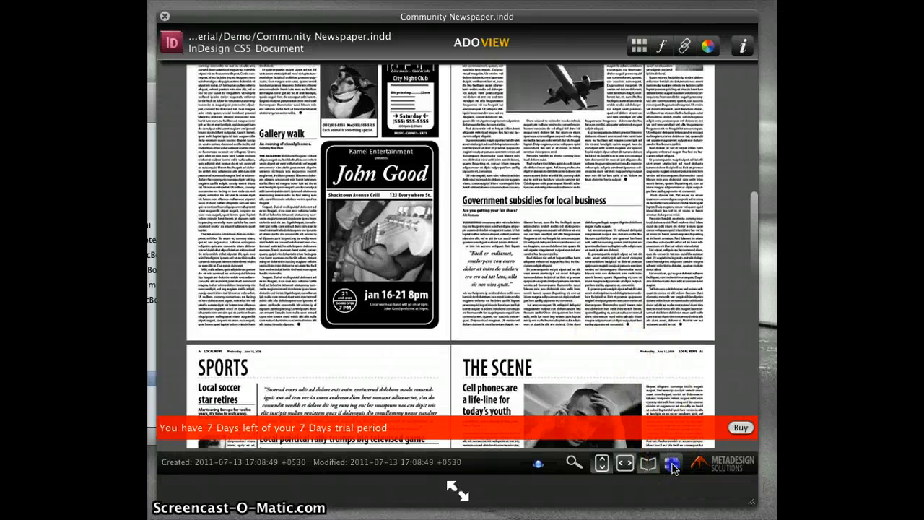
click(671, 463)
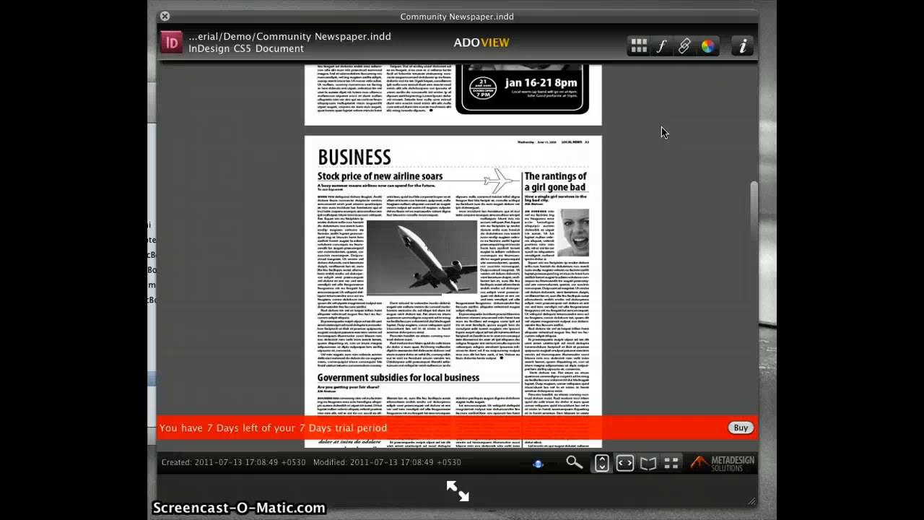
click(660, 43)
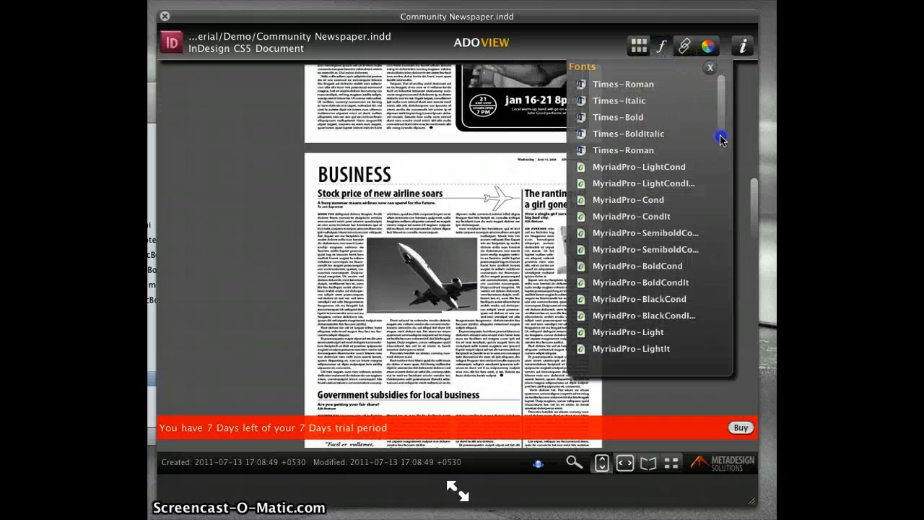
mouse_move(583, 126)
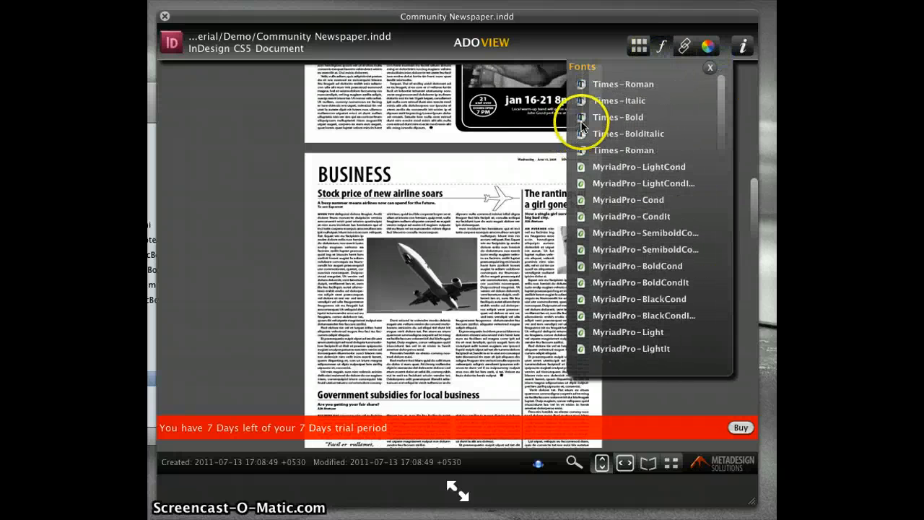
Show the newspaper's linked images and colour swatches, then bring up the version 1.0 about box.
click(685, 44)
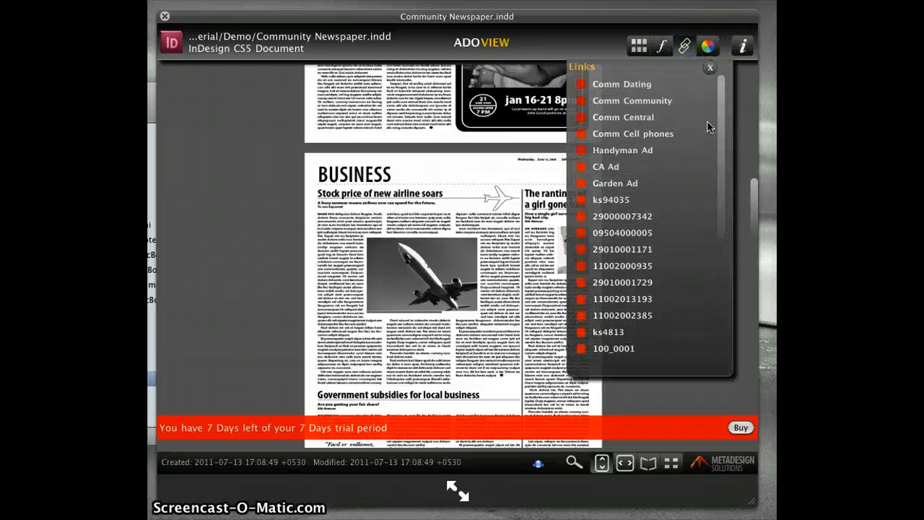
click(708, 44)
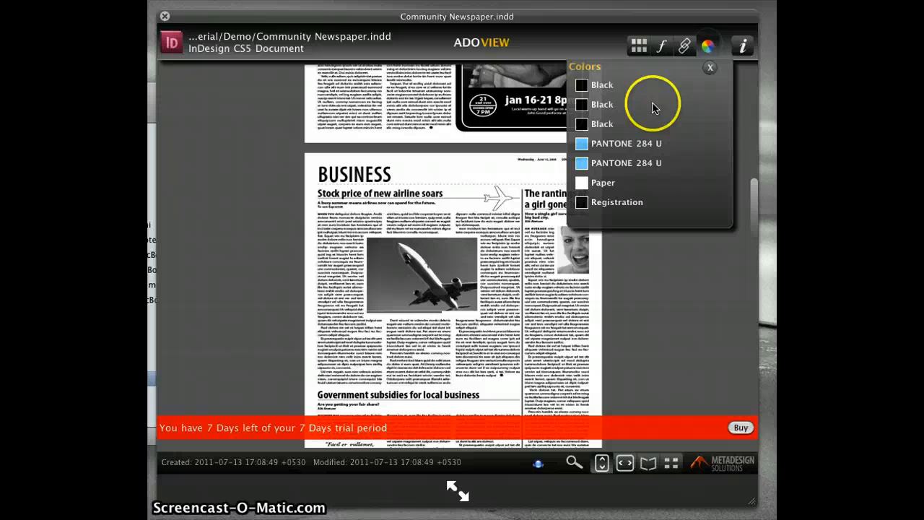
click(709, 67)
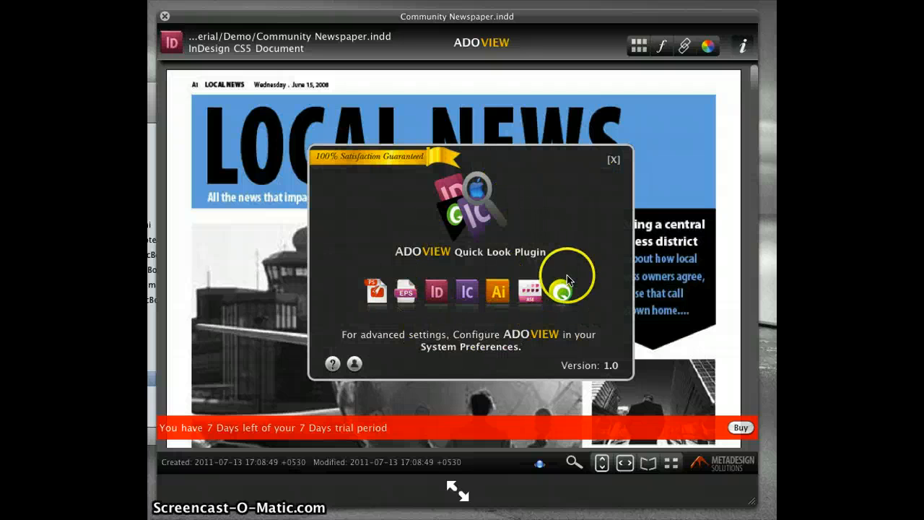
mouse_move(365, 375)
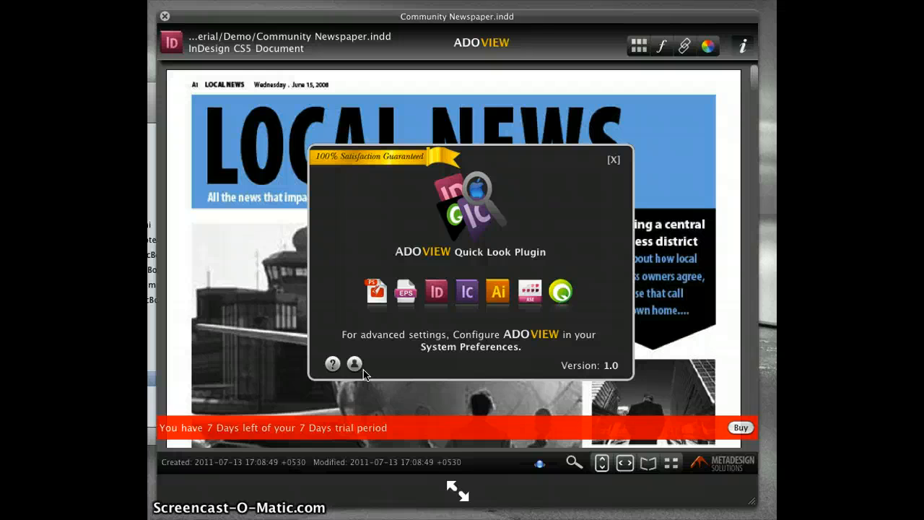
mouse_move(354, 365)
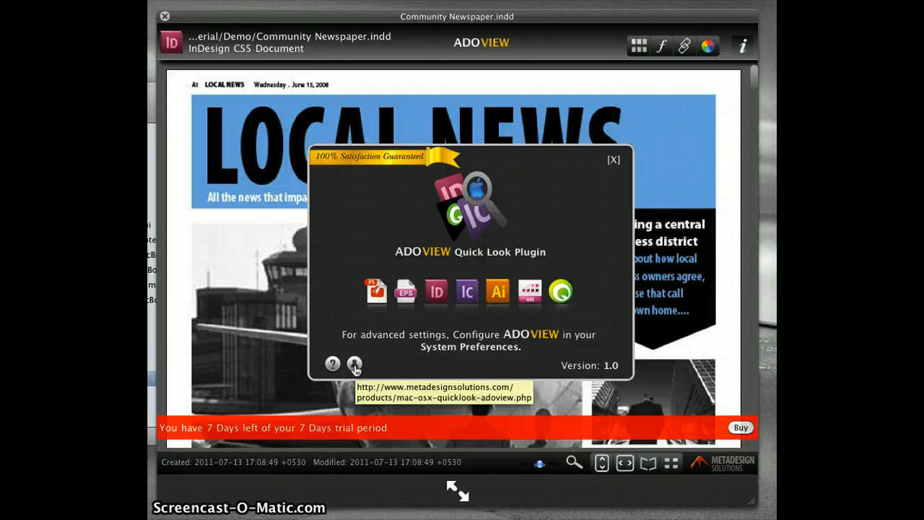
mouse_move(459, 323)
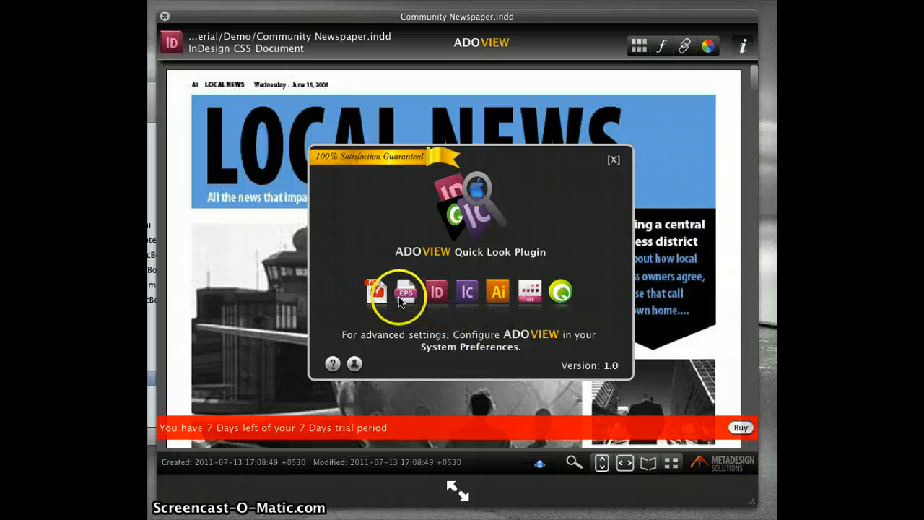
mouse_move(468, 304)
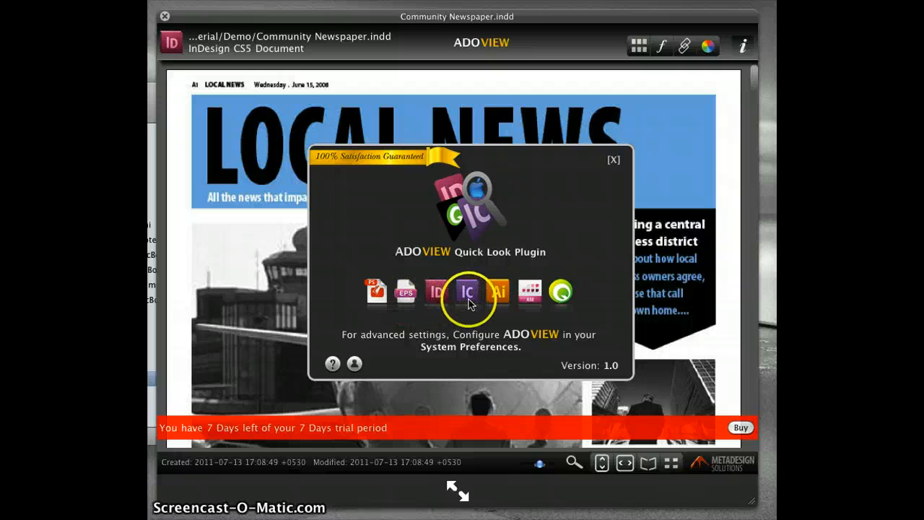
mouse_move(530, 301)
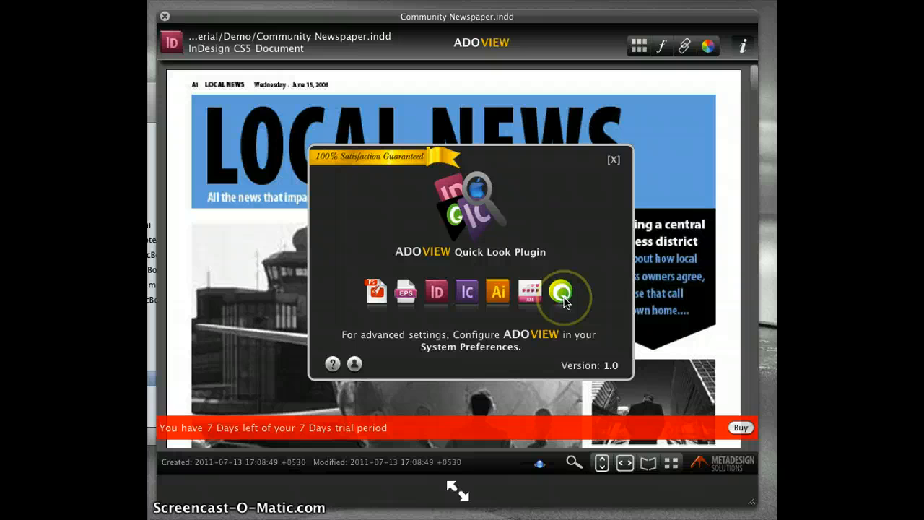
mouse_move(613, 159)
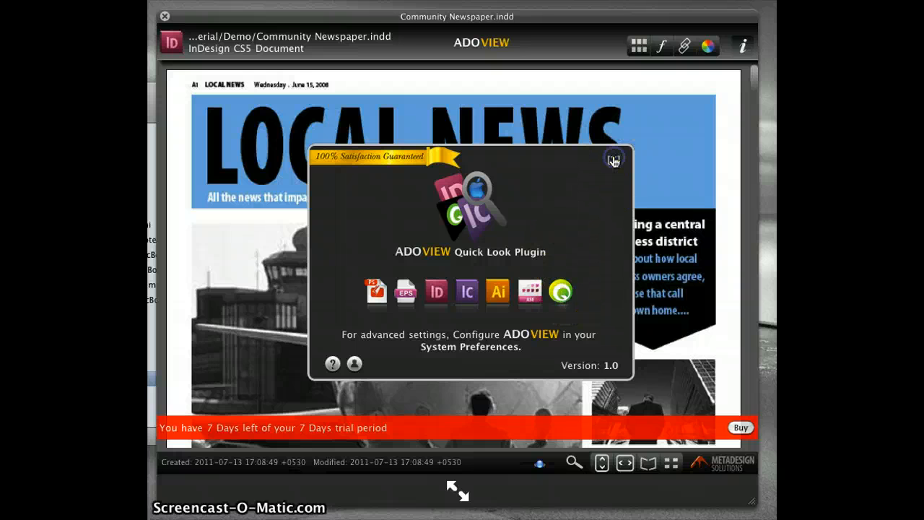
Close the about box and keep File Handling previews on All Pages at 1024x1024.
click(613, 157)
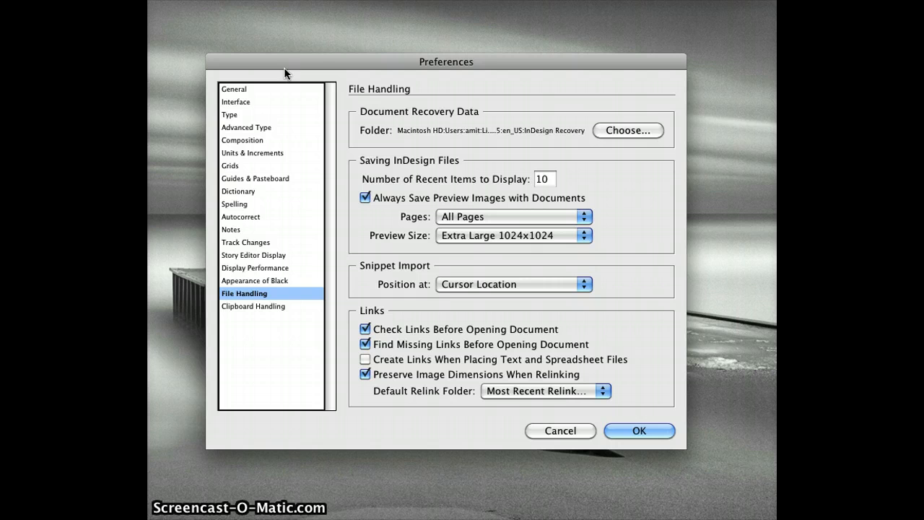
mouse_move(518, 68)
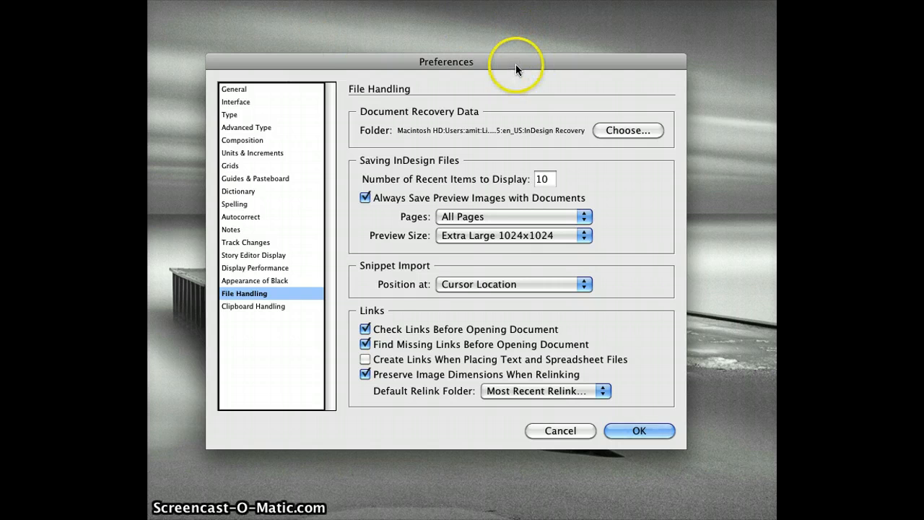
mouse_move(247, 302)
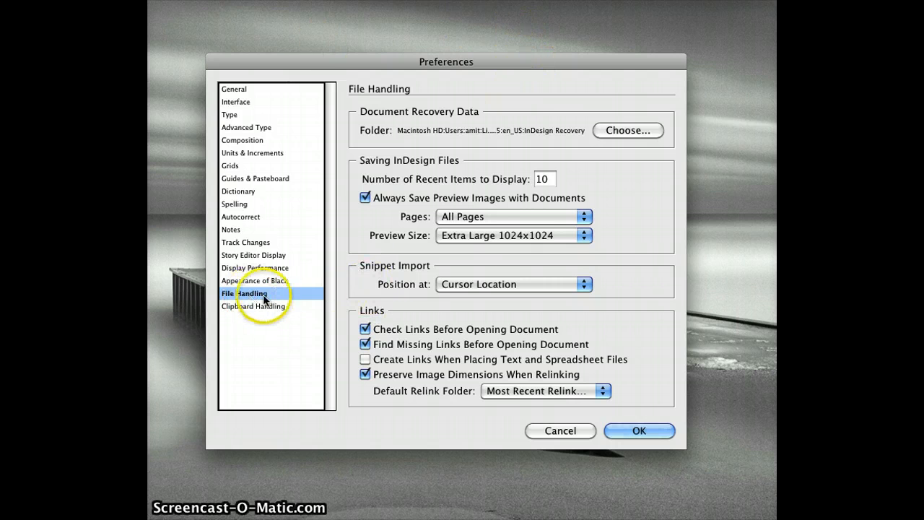
mouse_move(486, 242)
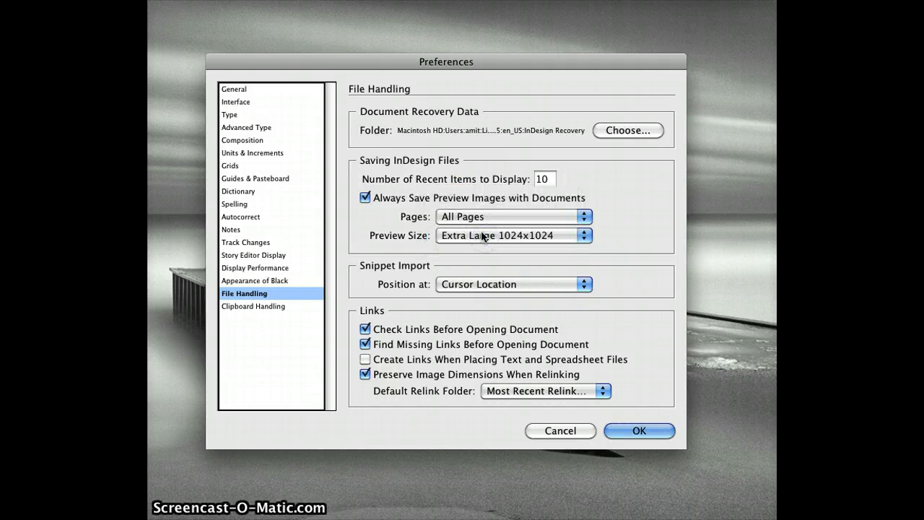
click(513, 216)
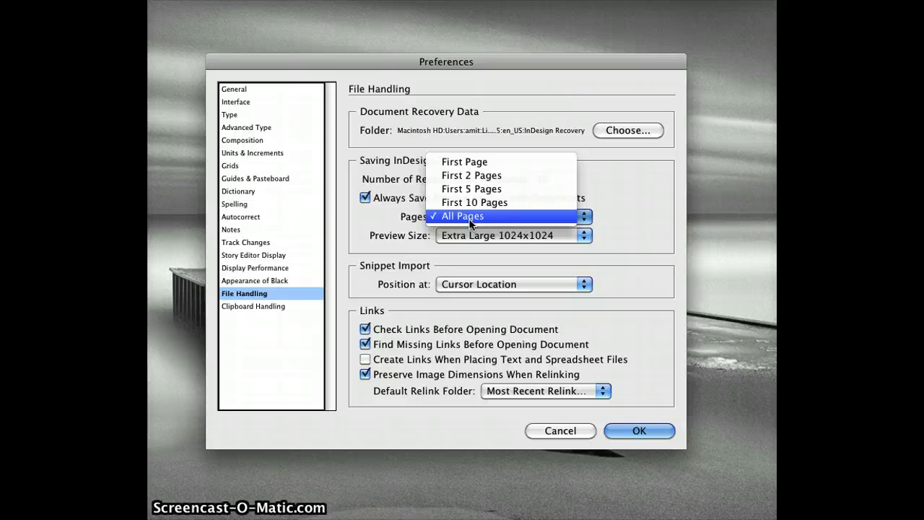
click(460, 216)
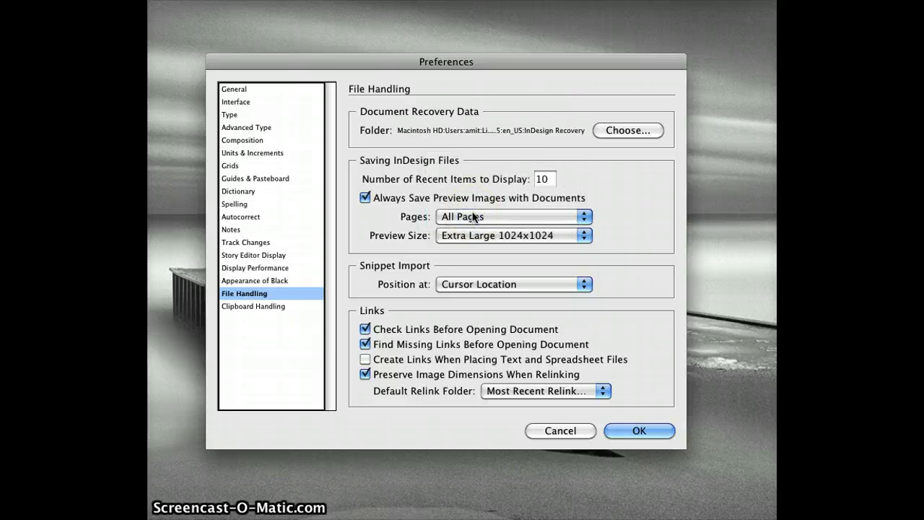